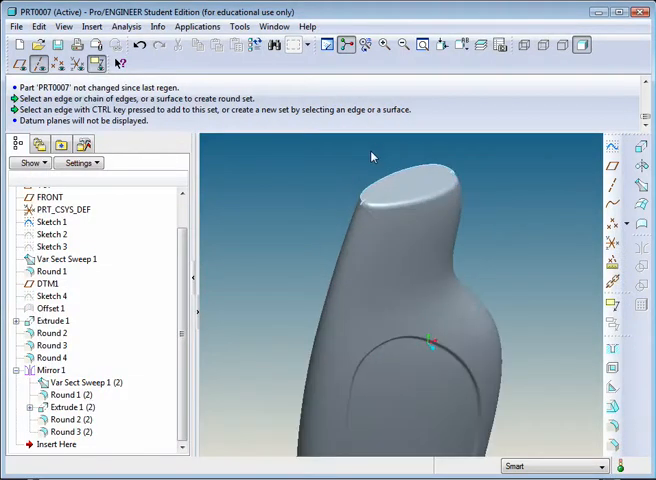
- Inspect the neck top and cancel deleting Round 4, keeping it after the mirror
{"action": "left_click_drag", "start_coordinate": [371, 156], "coordinate": [392, 199]}
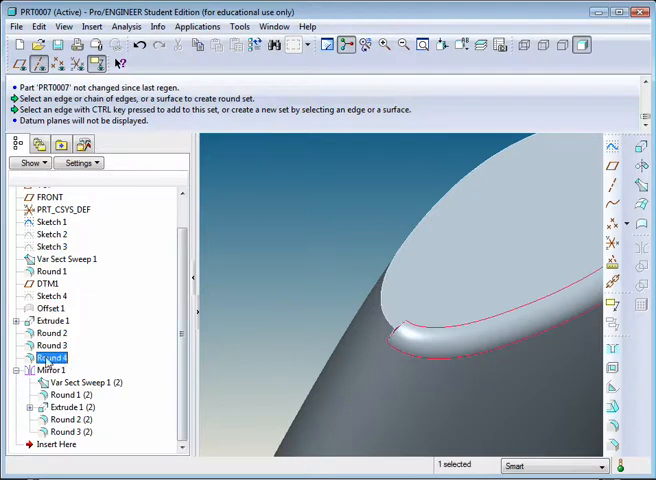
{"action": "right_click", "coordinate": [52, 358]}
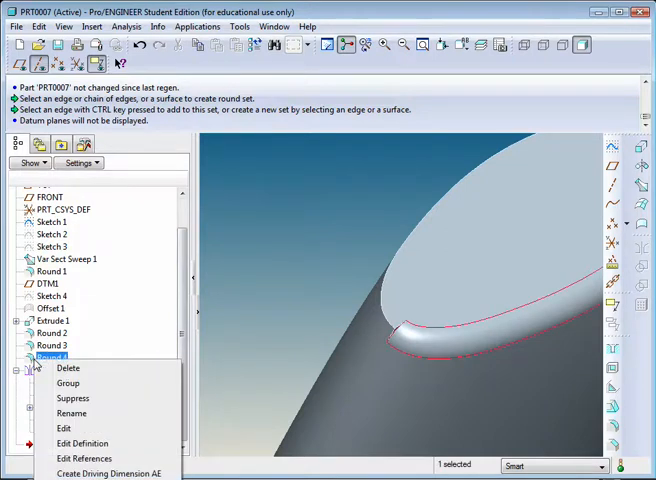
{"action": "left_click", "coordinate": [62, 376]}
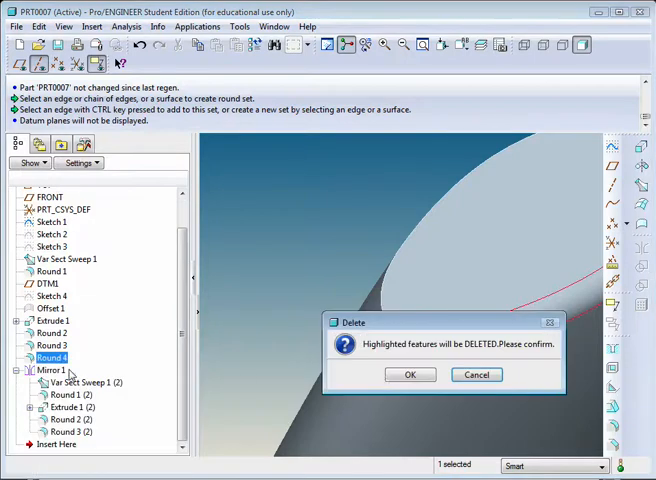
{"action": "left_click", "coordinate": [410, 374]}
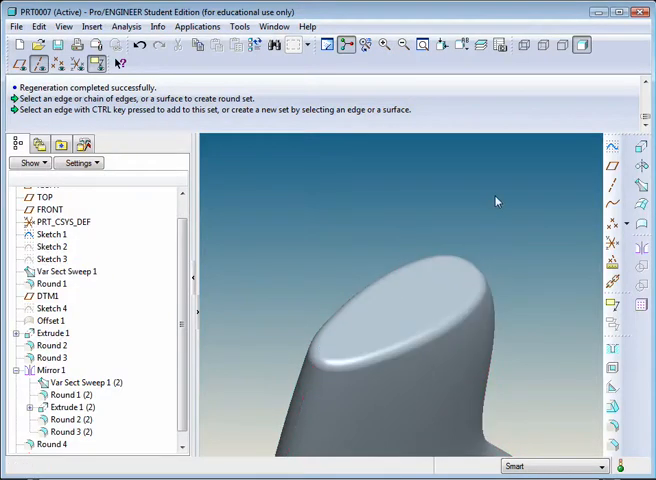
- Extrude a circle centred at the datum intersection on the neck top, 0.75 deep
{"action": "left_click", "coordinate": [400, 295]}
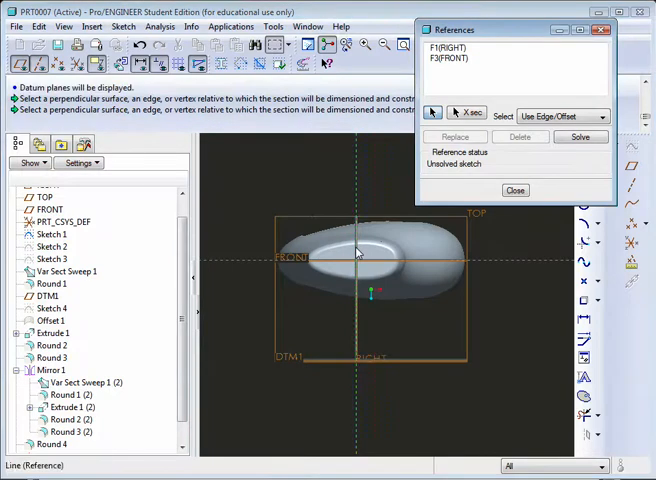
{"action": "left_click", "coordinate": [515, 190]}
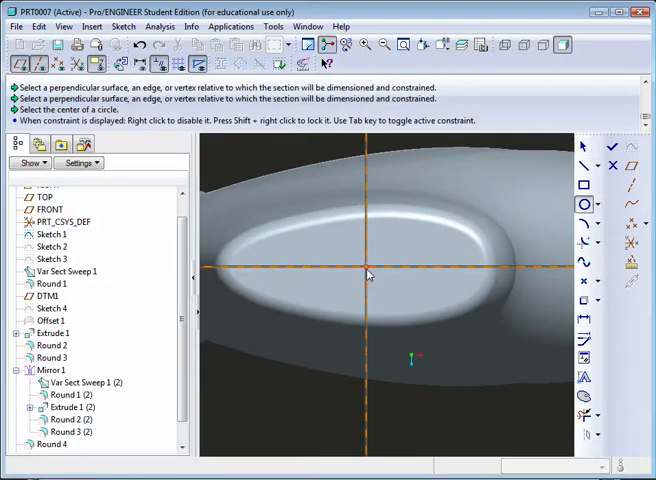
{"action": "left_click", "coordinate": [367, 268]}
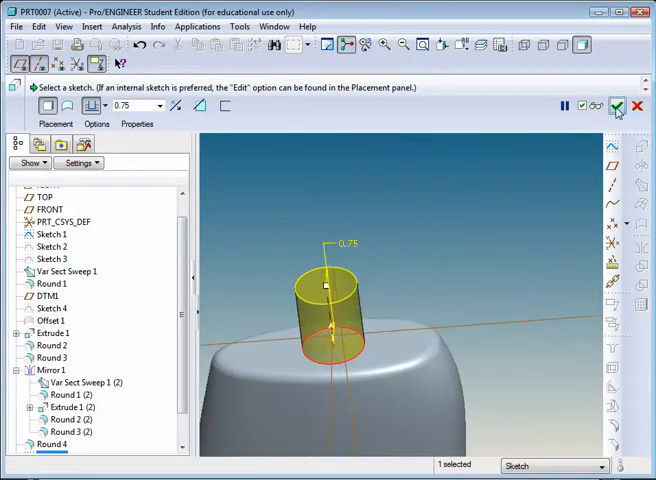
- Complete the neck cylinder as Extrude 2
{"action": "left_click", "coordinate": [616, 106]}
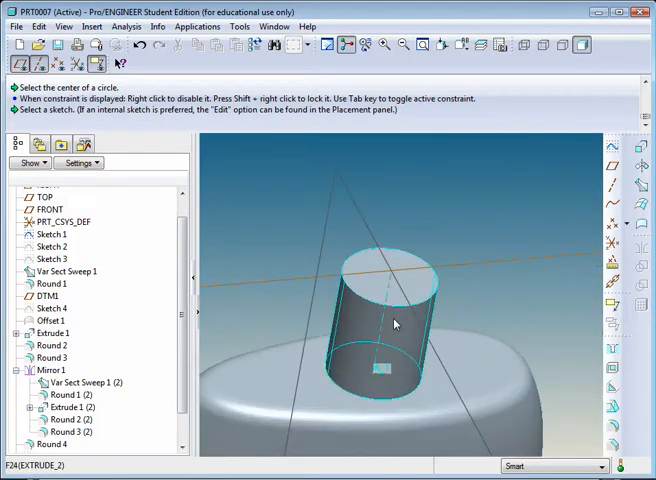
{"action": "mouse_move", "coordinate": [377, 325]}
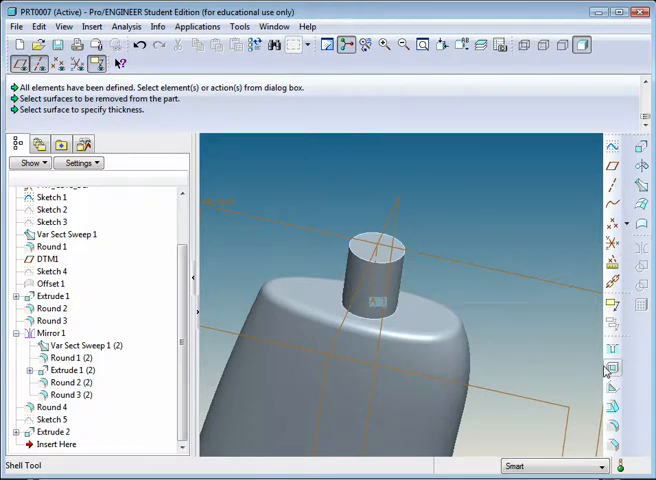
{"action": "mouse_move", "coordinate": [605, 372]}
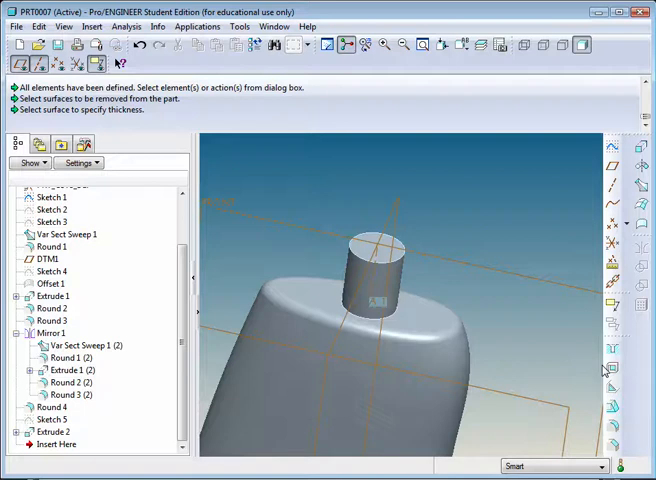
{"action": "mouse_move", "coordinate": [601, 378]}
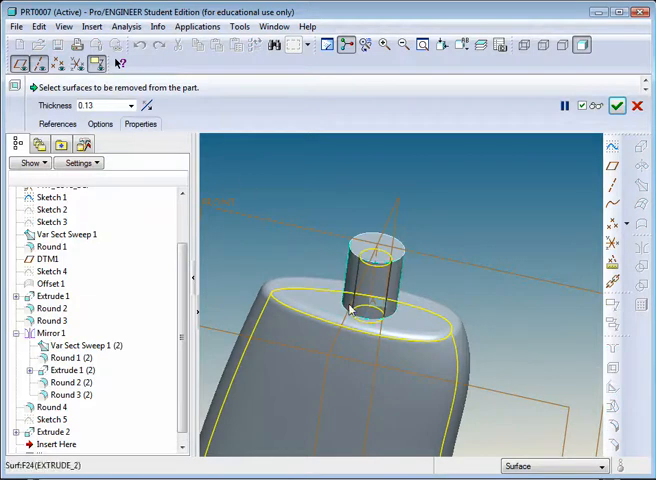
- Set shell thickness 0.05 and remove the neck cylinder's top face
{"action": "left_click", "coordinate": [97, 105]}
{"action": "type", "text": ".05"}
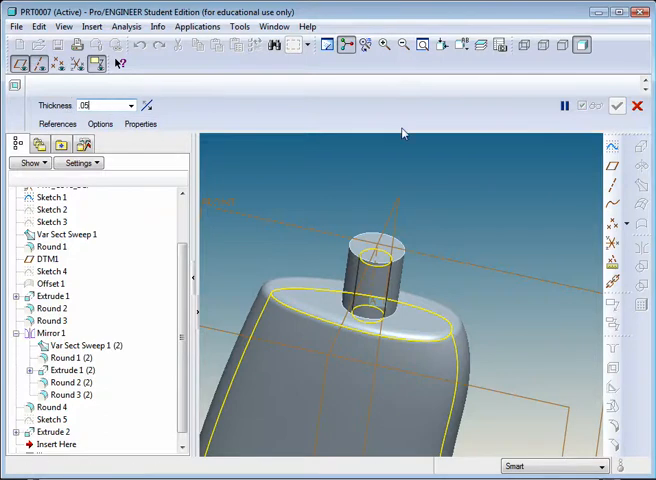
{"action": "left_click", "coordinate": [57, 123]}
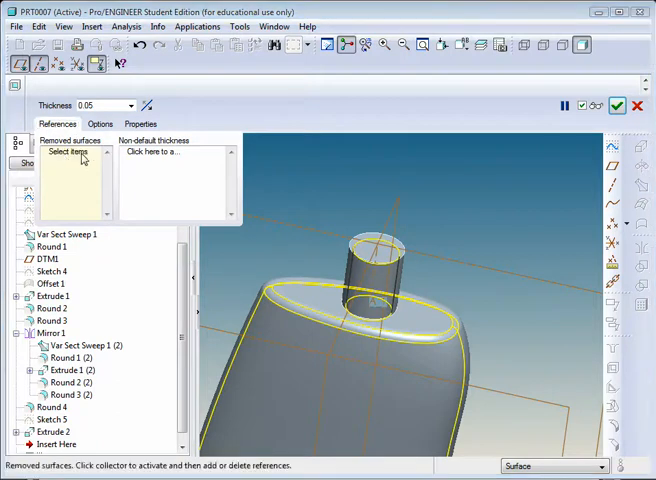
{"action": "left_click", "coordinate": [373, 252]}
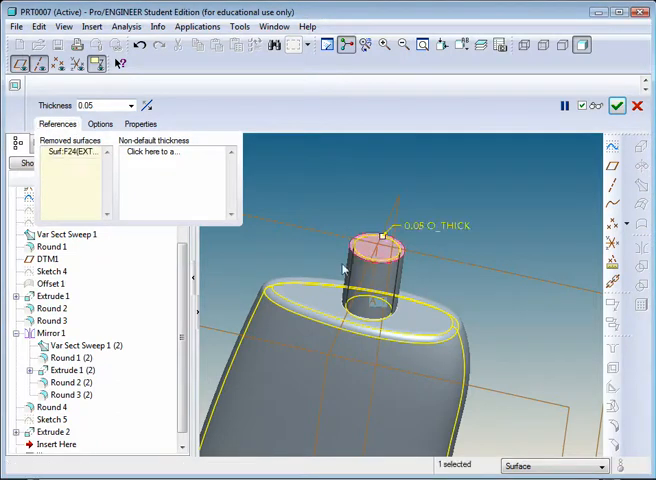
{"action": "mouse_move", "coordinate": [317, 266]}
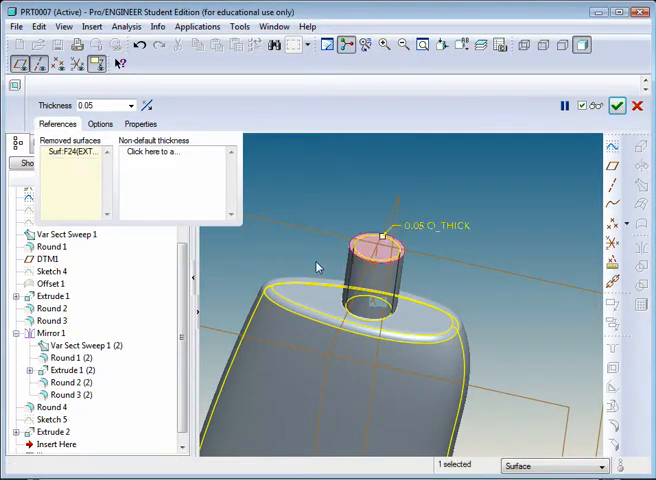
{"action": "mouse_move", "coordinate": [309, 258]}
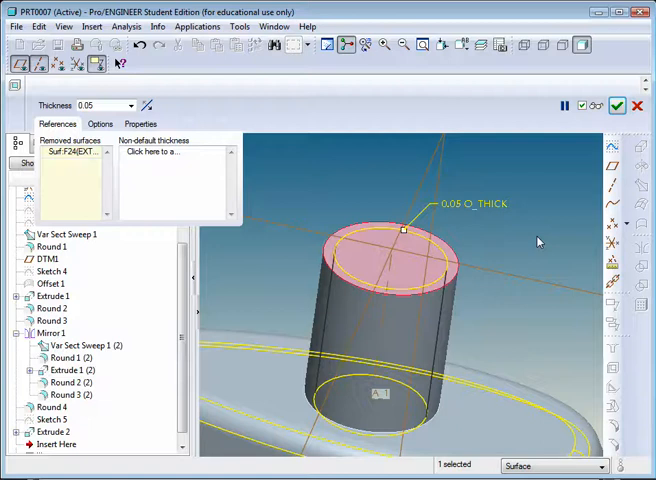
{"action": "mouse_move", "coordinate": [529, 243]}
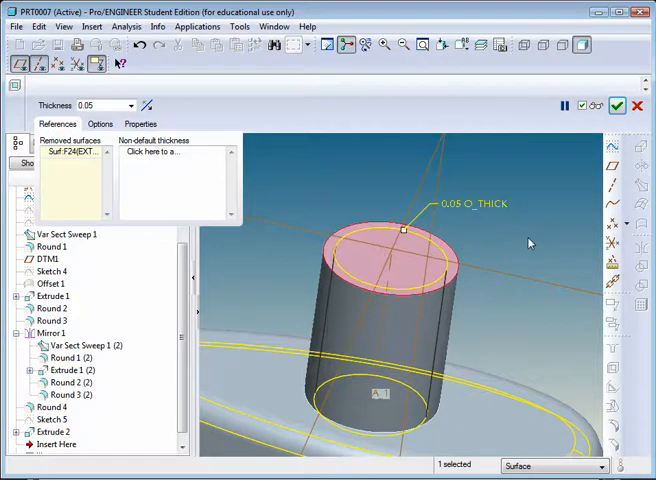
- Give the neck cylinder's side surface a non-default shell thickness of 0.10
{"action": "left_click", "coordinate": [155, 152]}
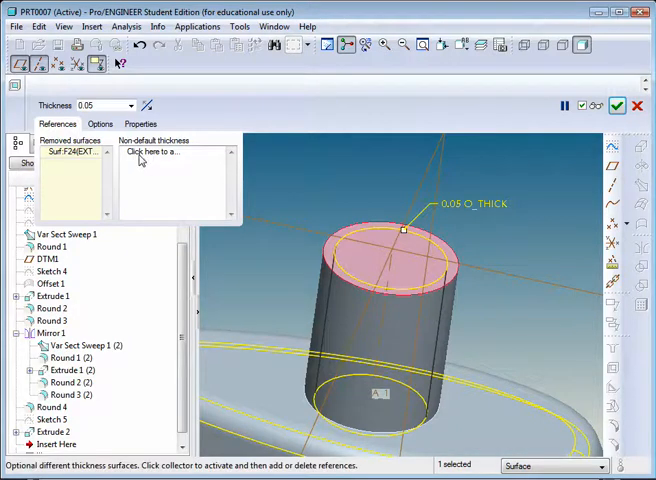
{"action": "mouse_move", "coordinate": [170, 156]}
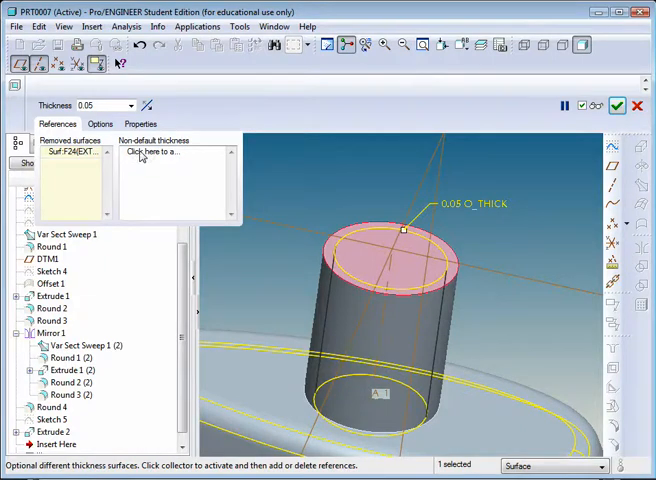
{"action": "left_click", "coordinate": [170, 152]}
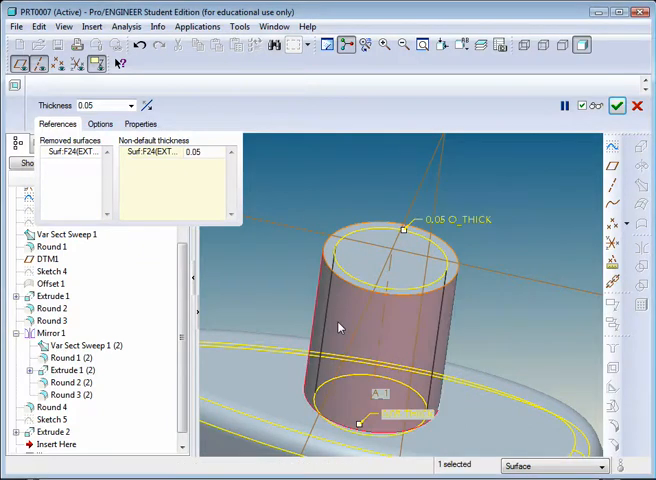
{"action": "left_click", "coordinate": [160, 152]}
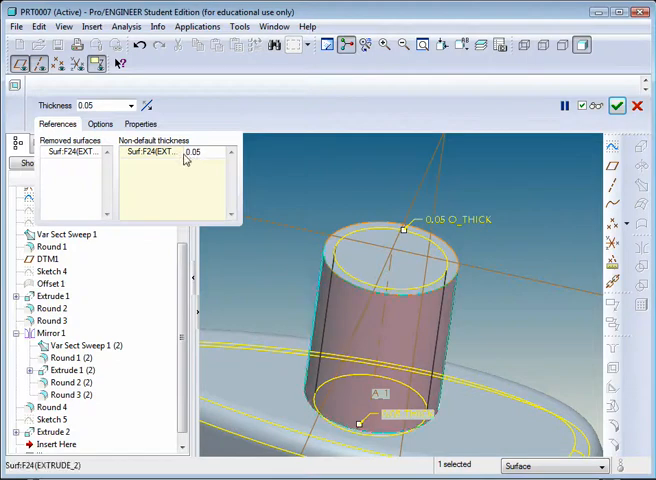
{"action": "left_click", "coordinate": [195, 152]}
{"action": "type", "text": "0.1"}
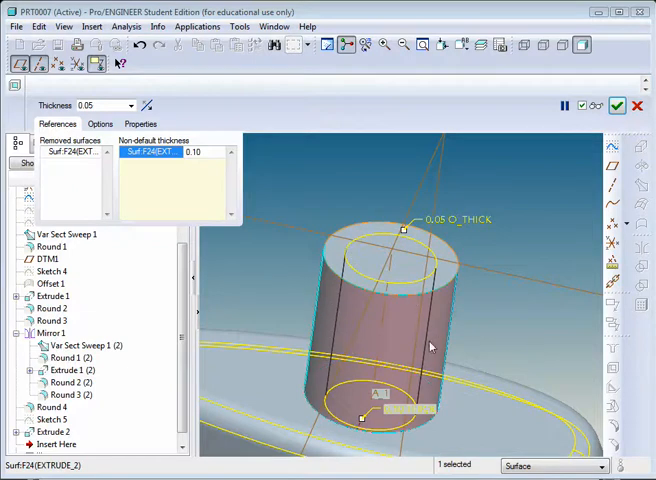
{"action": "mouse_move", "coordinate": [431, 329]}
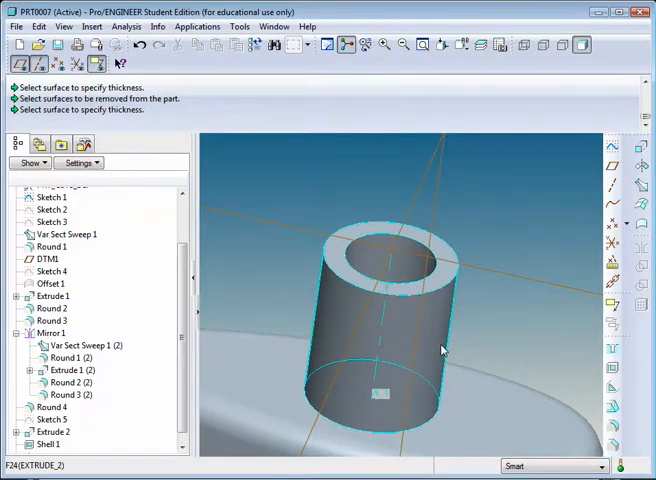
{"action": "mouse_move", "coordinate": [445, 337]}
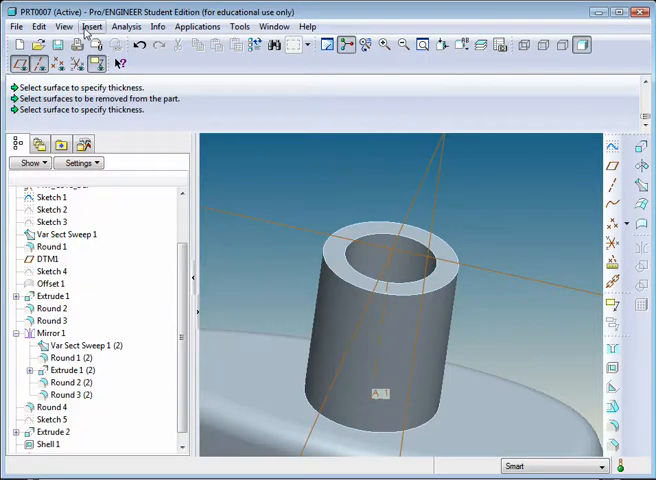
- Start an Insert > Helical Sweep > Protrusion feature
{"action": "left_click", "coordinate": [92, 25]}
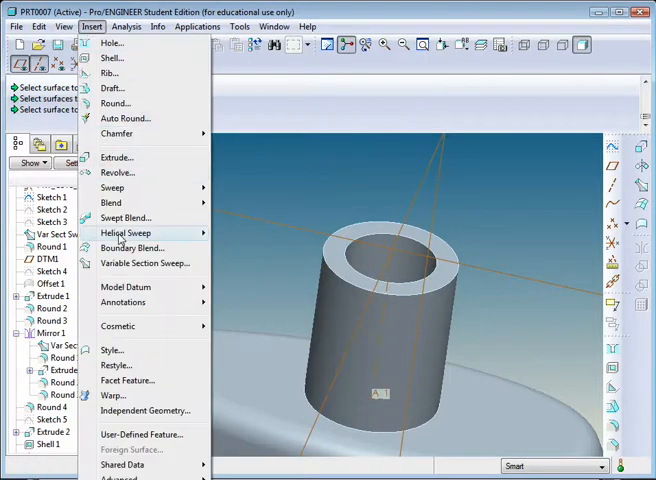
{"action": "mouse_move", "coordinate": [125, 233]}
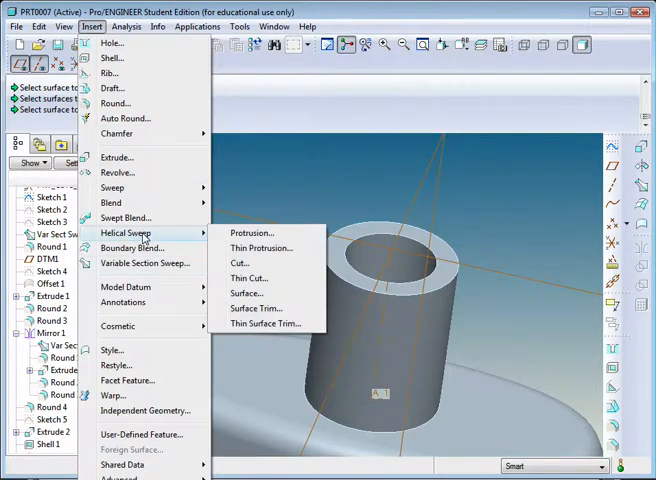
{"action": "mouse_move", "coordinate": [252, 233]}
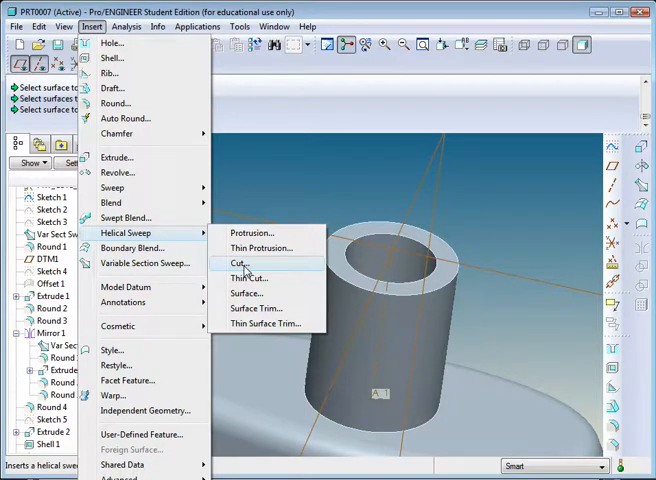
{"action": "mouse_move", "coordinate": [252, 233]}
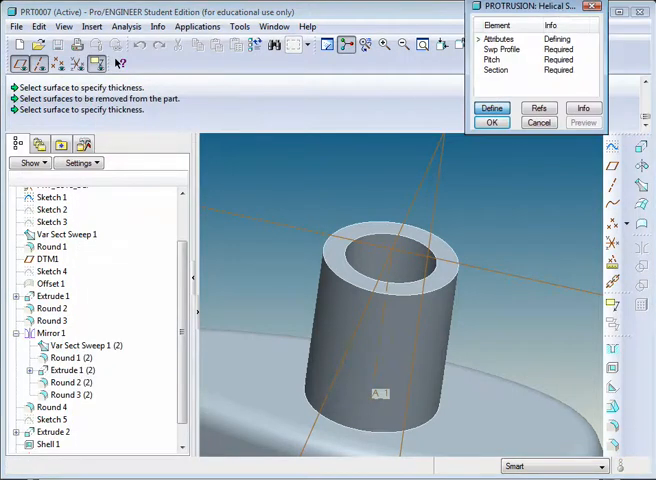
- Set helical sweep attributes to Constant, Thru Axis and Right Handed
{"action": "left_click", "coordinate": [493, 108]}
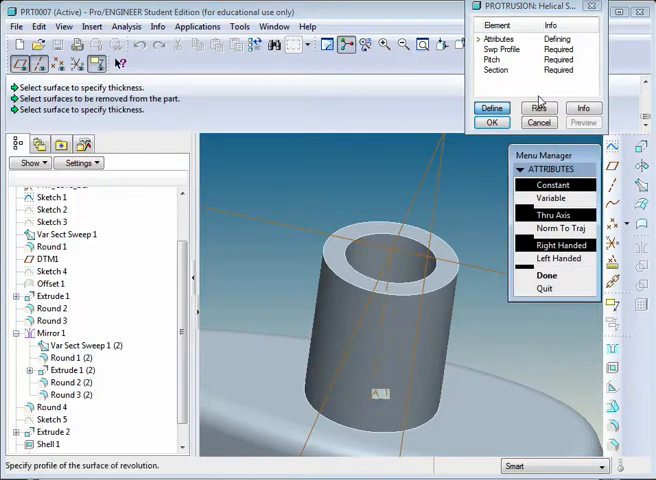
{"action": "left_click", "coordinate": [553, 184]}
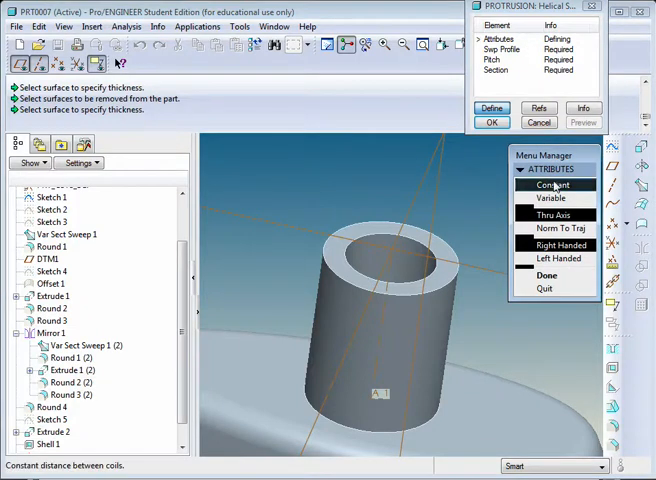
{"action": "left_click", "coordinate": [546, 198]}
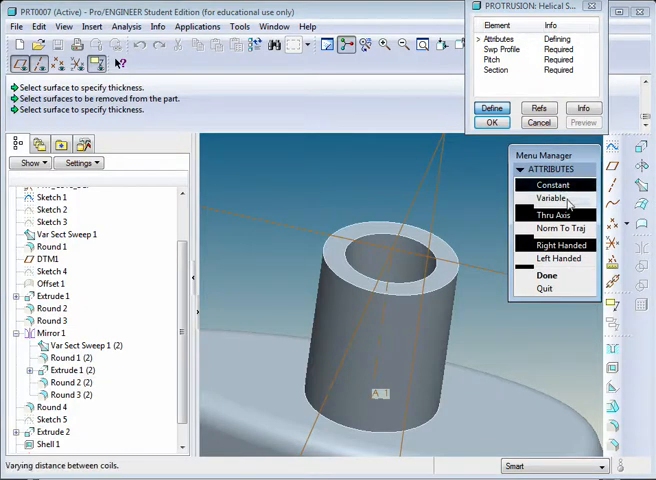
{"action": "left_click", "coordinate": [553, 214]}
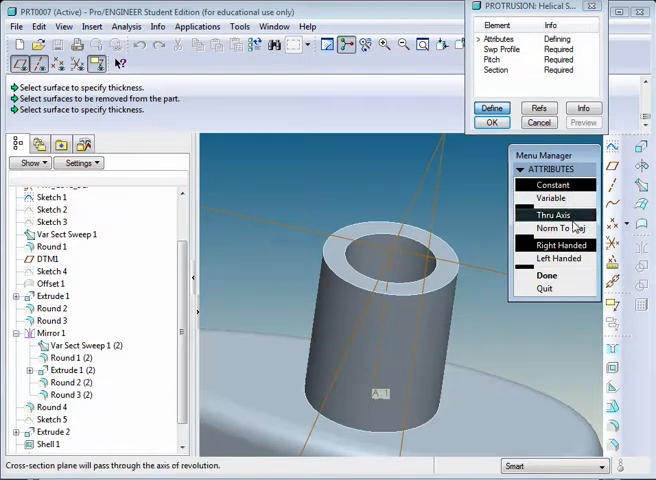
{"action": "left_click", "coordinate": [550, 228]}
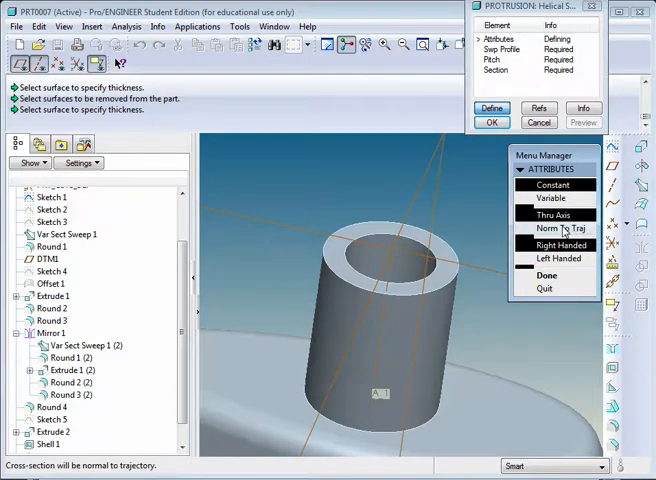
{"action": "left_click", "coordinate": [558, 259]}
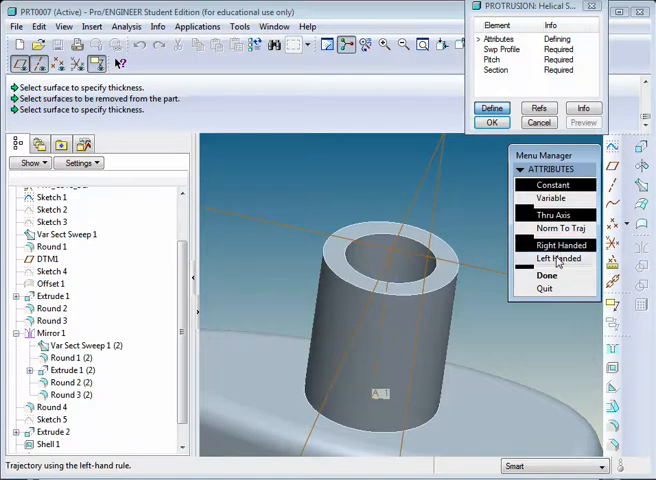
{"action": "left_click", "coordinate": [549, 198]}
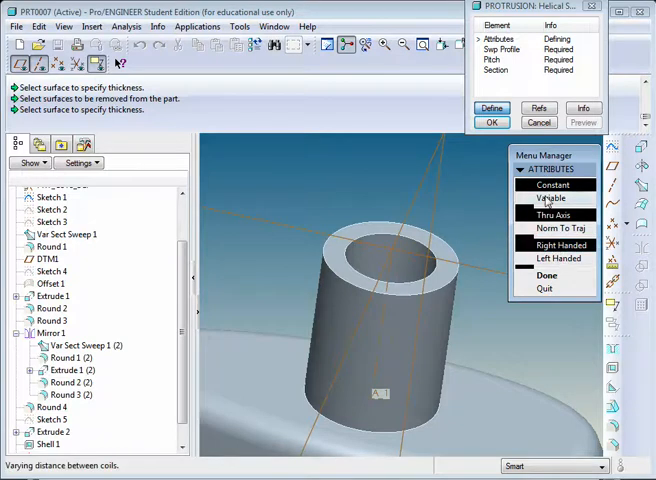
{"action": "left_click", "coordinate": [551, 214]}
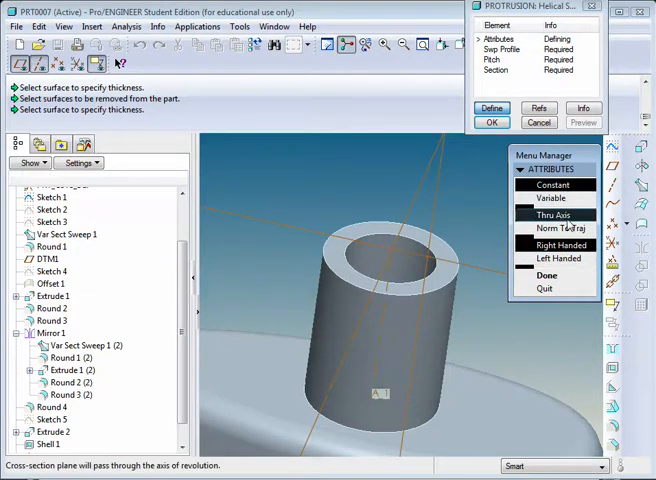
{"action": "left_click", "coordinate": [544, 274]}
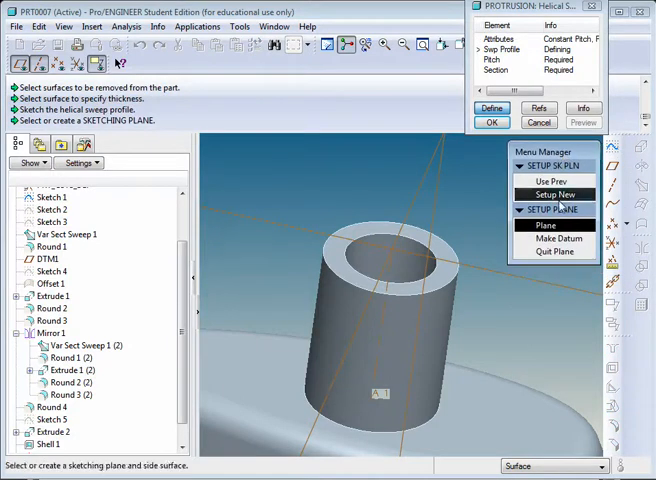
- Sketch on the datum plane through the neck with default direction and orientation
{"action": "left_click", "coordinate": [545, 224]}
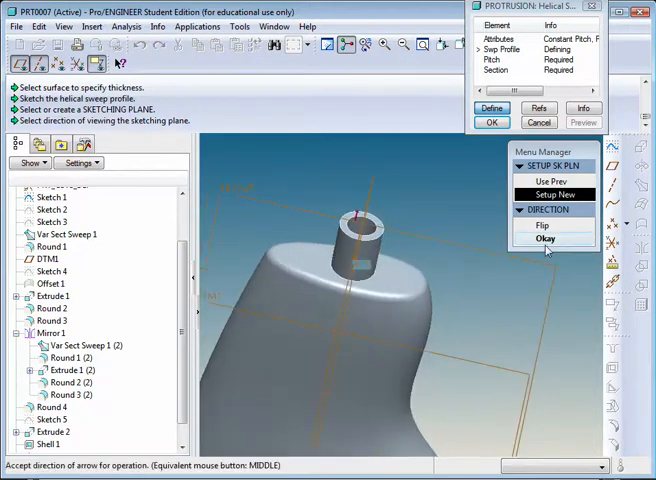
{"action": "left_click", "coordinate": [545, 238]}
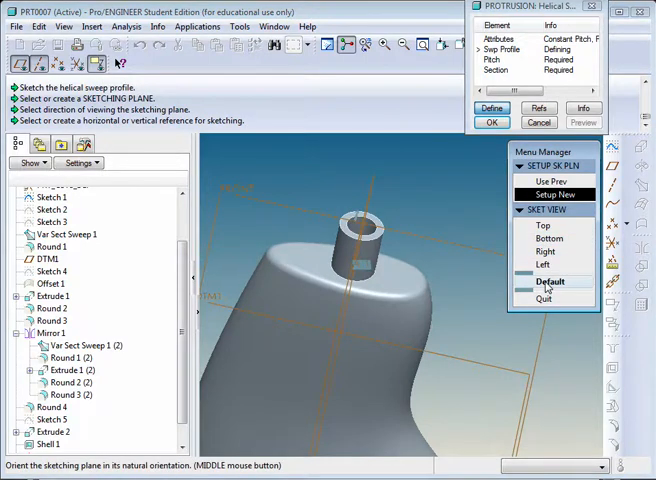
{"action": "left_click", "coordinate": [551, 281]}
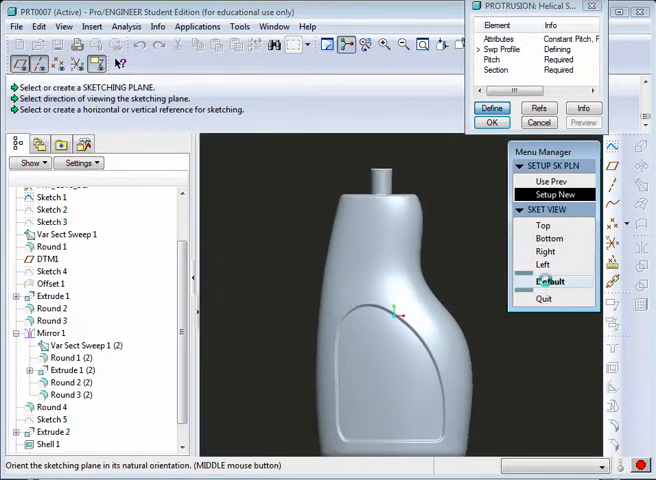
{"action": "left_click", "coordinate": [551, 281]}
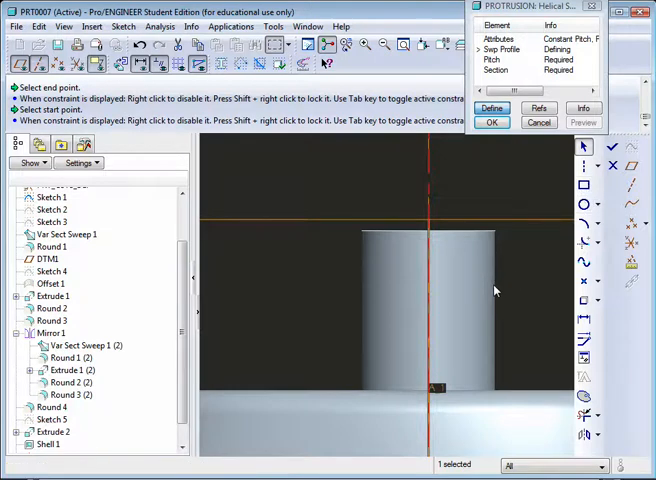
{"action": "mouse_move", "coordinate": [525, 289]}
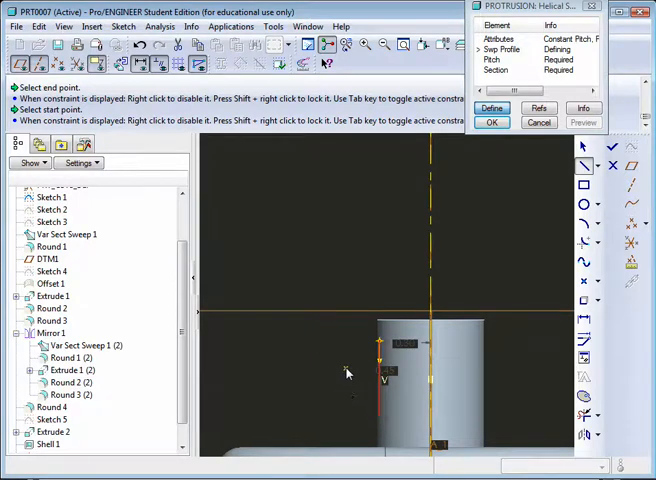
{"action": "mouse_move", "coordinate": [512, 349]}
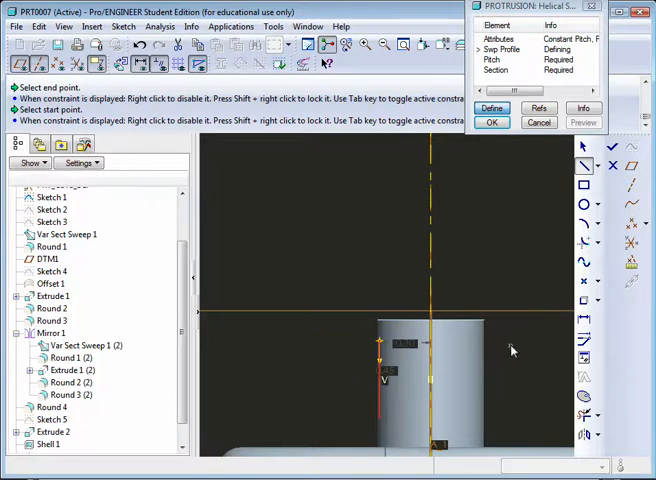
{"action": "mouse_move", "coordinate": [568, 155]}
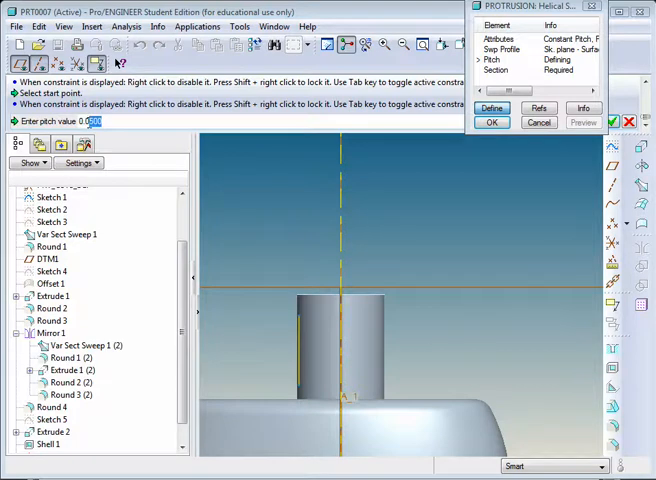
- Enter 0.1375 as the helical sweep pitch
{"action": "key", "text": "BackSpace"}
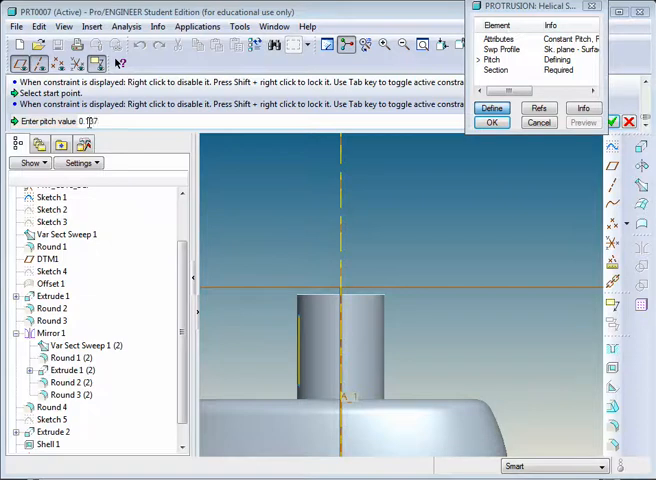
{"action": "type", "text": "0.1375"}
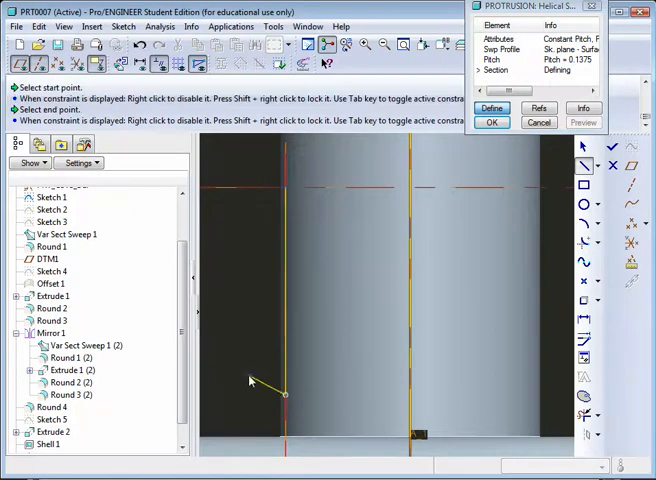
{"action": "mouse_move", "coordinate": [261, 389]}
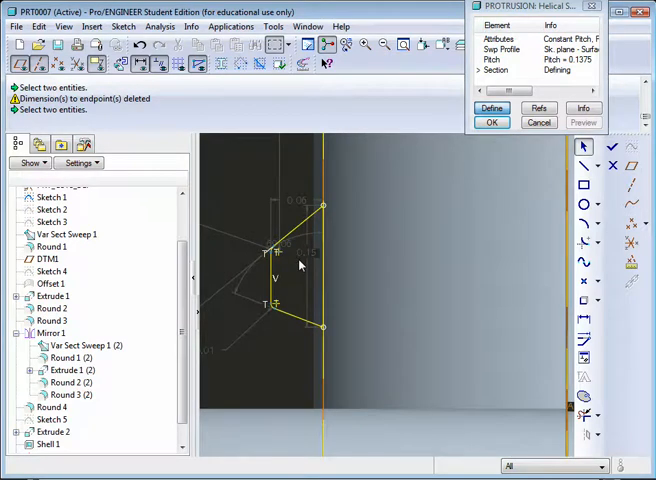
{"action": "mouse_move", "coordinate": [330, 329]}
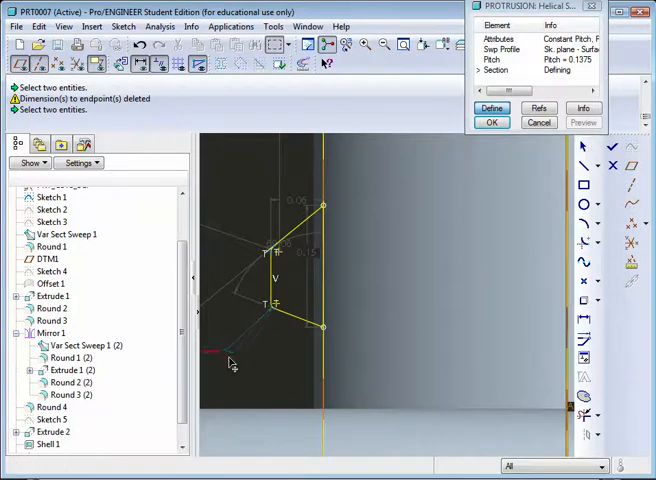
{"action": "mouse_move", "coordinate": [539, 122]}
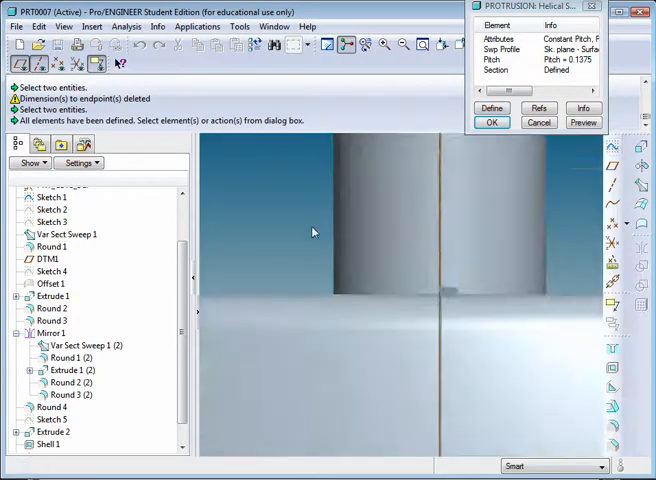
- Preview the helical sweep thread around the base of the neck
{"action": "left_click", "coordinate": [583, 122]}
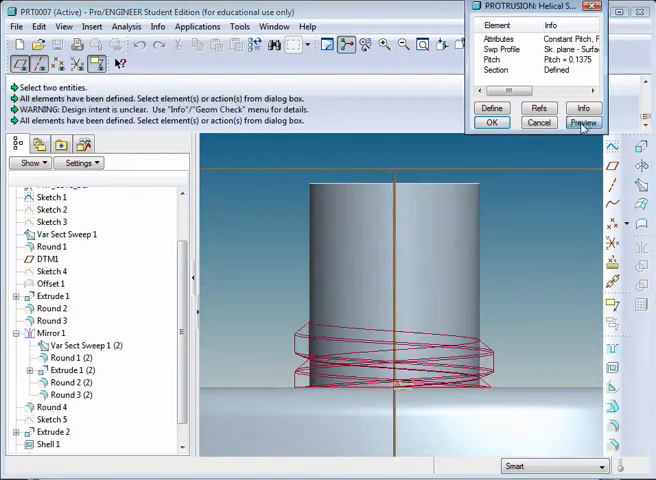
{"action": "left_click", "coordinate": [582, 122]}
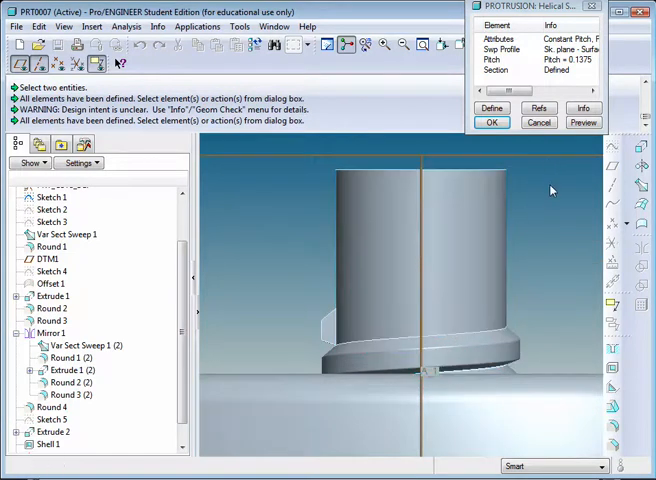
{"action": "mouse_move", "coordinate": [549, 145]}
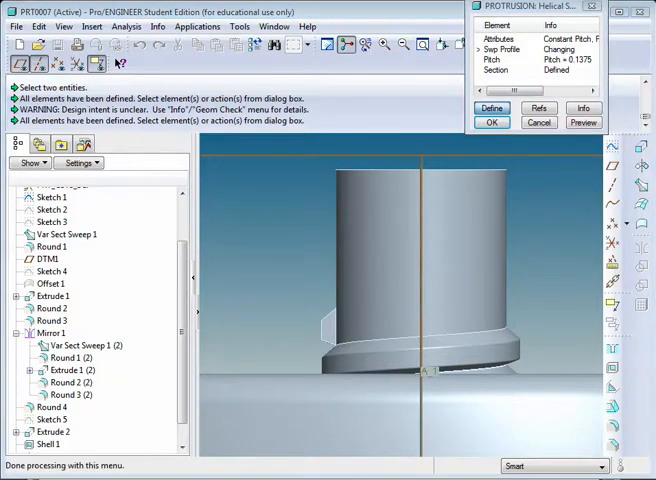
- Redefine the thread sweep profile, then abandon it after the 'Could not intersect part' error
{"action": "left_click", "coordinate": [498, 71]}
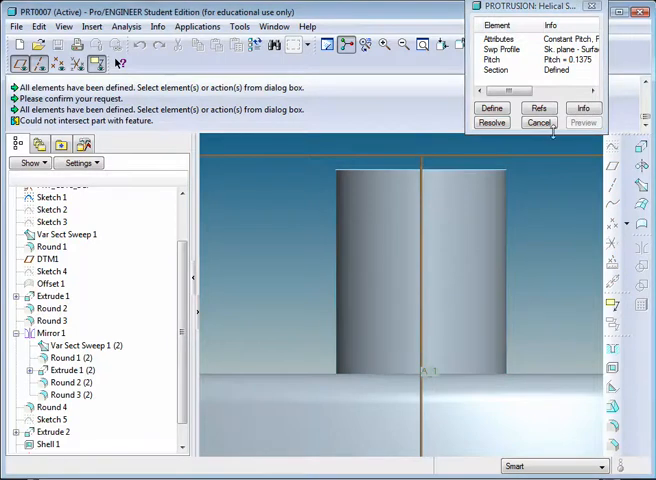
{"action": "left_click", "coordinate": [497, 70]}
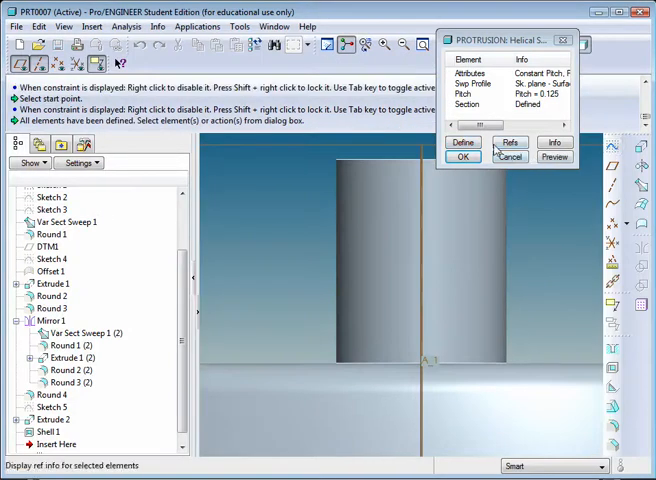
- Preview the helical sweep and confirm it as a solid thread protrusion on the neck
{"action": "left_click", "coordinate": [554, 157]}
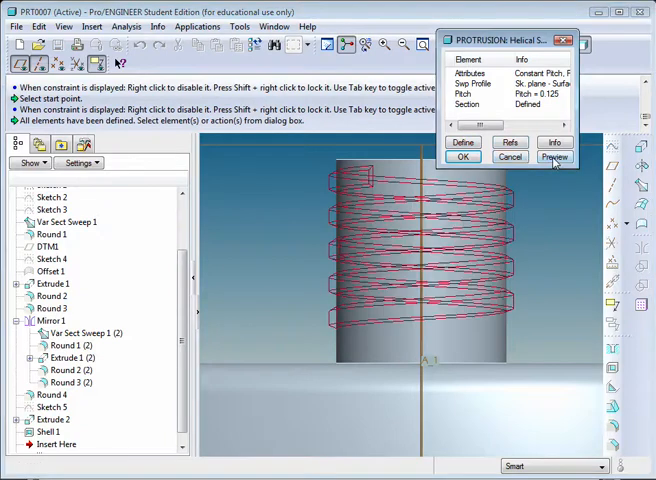
{"action": "left_click", "coordinate": [462, 157]}
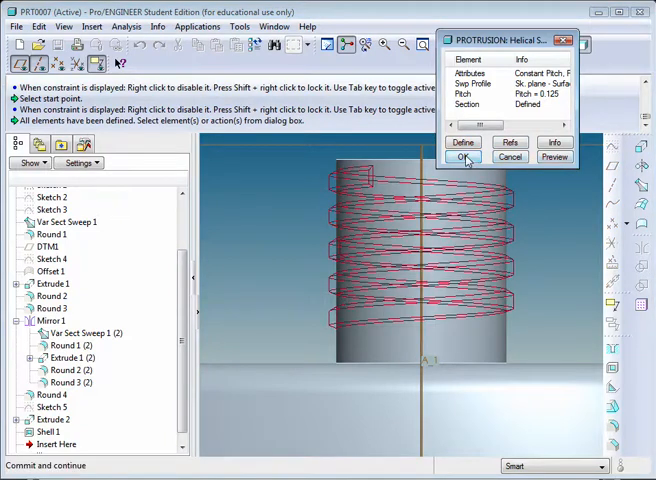
{"action": "left_click", "coordinate": [463, 157]}
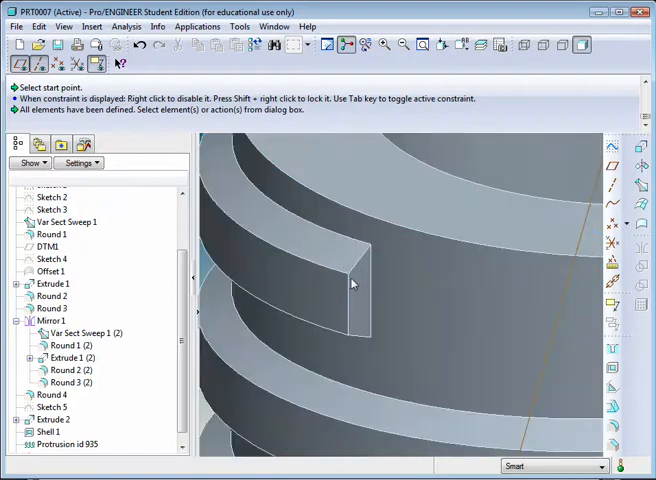
{"action": "mouse_move", "coordinate": [361, 270]}
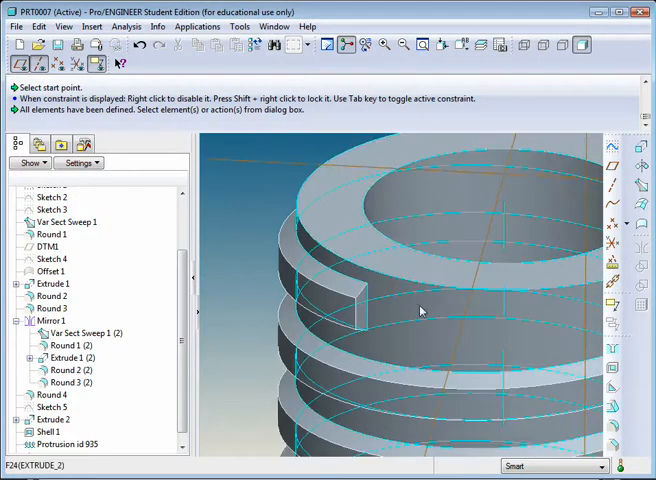
{"action": "mouse_move", "coordinate": [442, 316]}
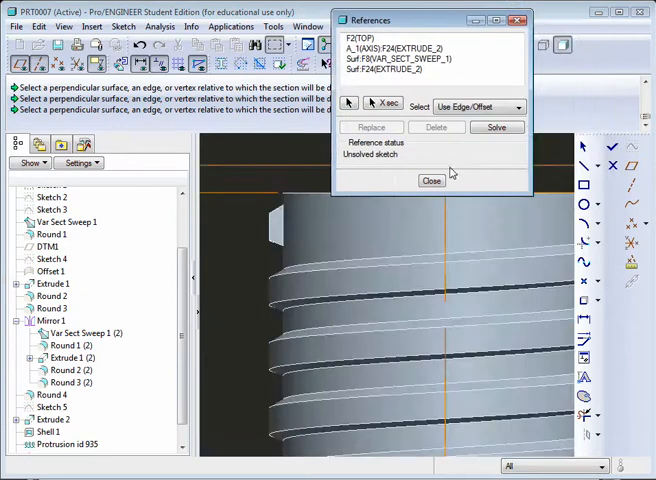
- Accept references and project the thread end face outline as a Loop with Use Edge
{"action": "left_click", "coordinate": [431, 180]}
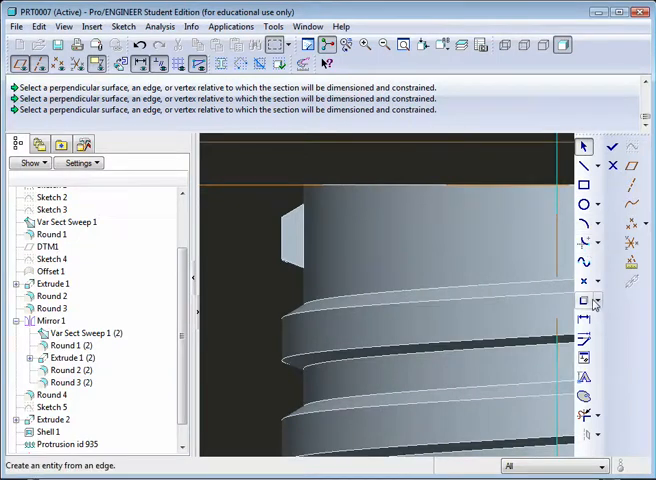
{"action": "left_click", "coordinate": [584, 300]}
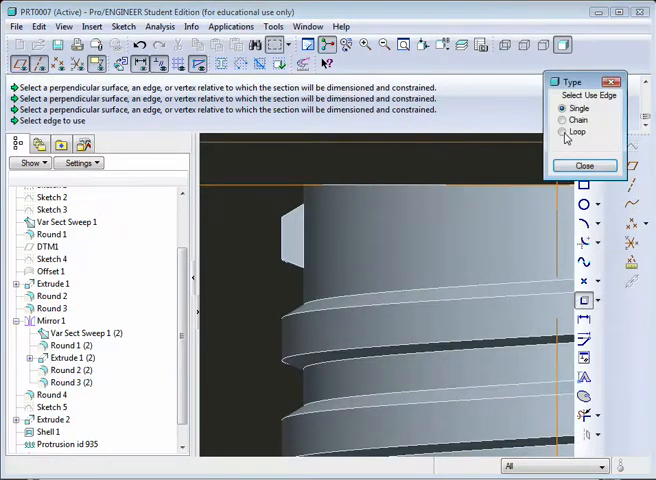
{"action": "left_click", "coordinate": [562, 131]}
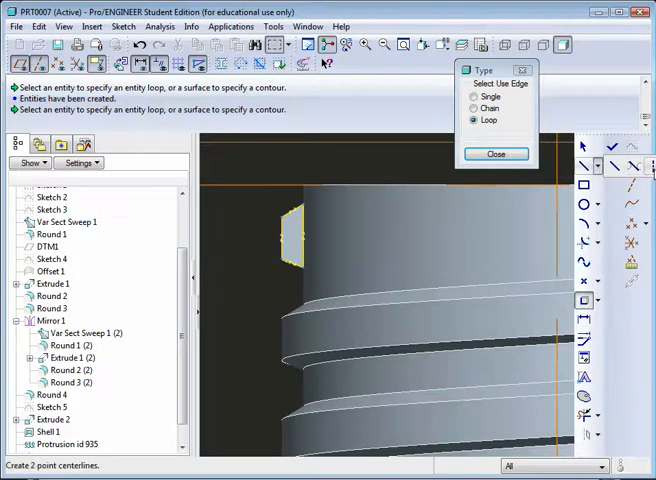
{"action": "left_click", "coordinate": [496, 153]}
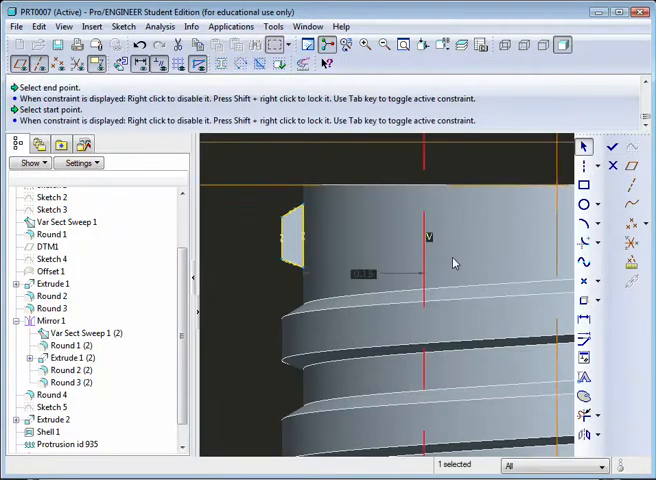
- Place the centerline along the neck axis and leave the sketcher
{"action": "left_click", "coordinate": [585, 205]}
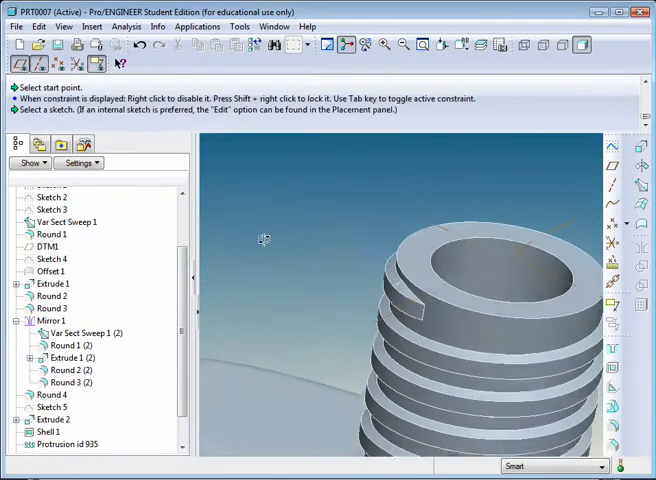
- Orbit the neck and add the neck surface as a reference for the RIGHT-plane sketch
{"action": "left_click_drag", "start_coordinate": [265, 240], "coordinate": [390, 300]}
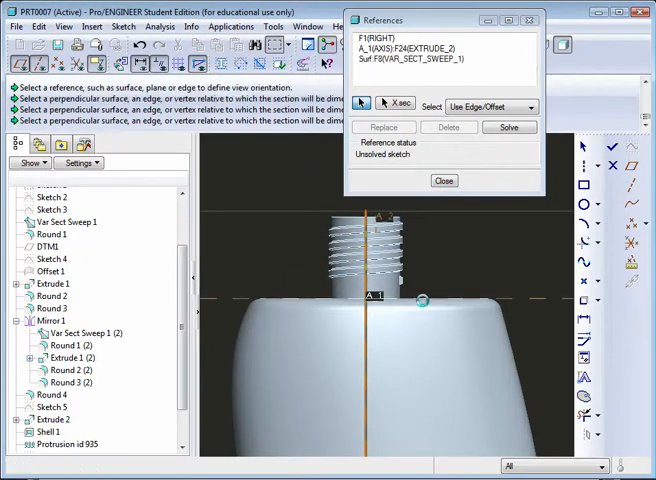
{"action": "left_click", "coordinate": [390, 265]}
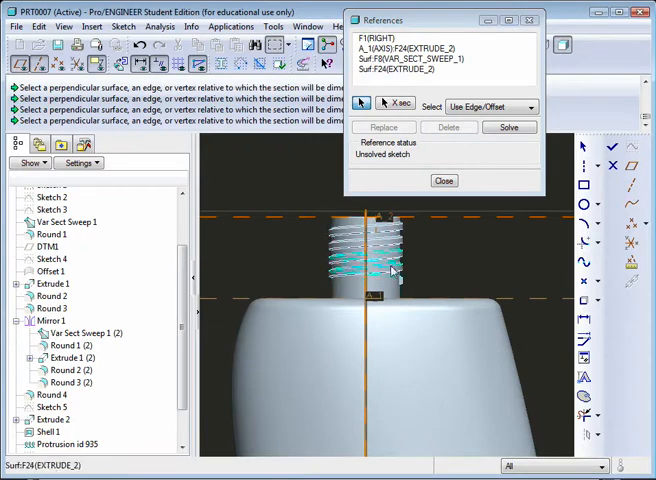
{"action": "left_click", "coordinate": [444, 180]}
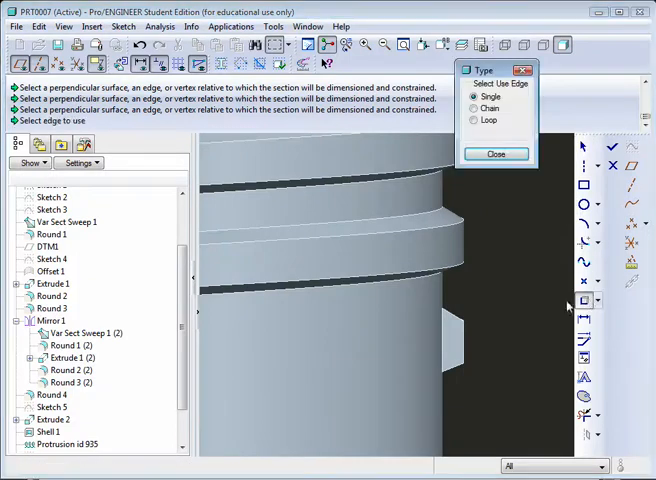
- Project the thread end-face loop and revolve it around the neck by 56 degrees
{"action": "left_click", "coordinate": [474, 120]}
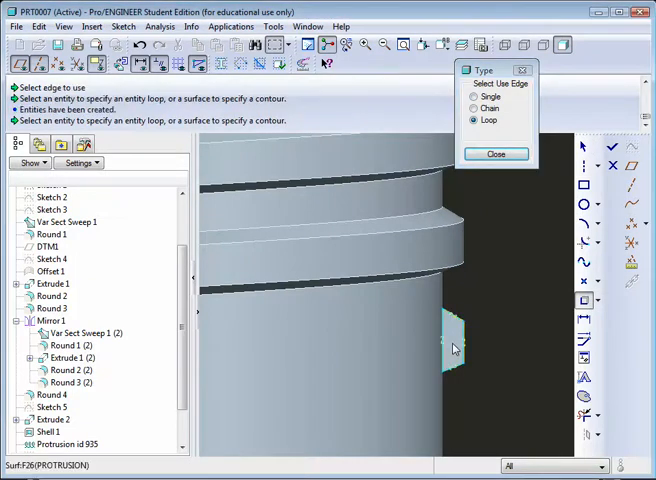
{"action": "left_click", "coordinate": [496, 153]}
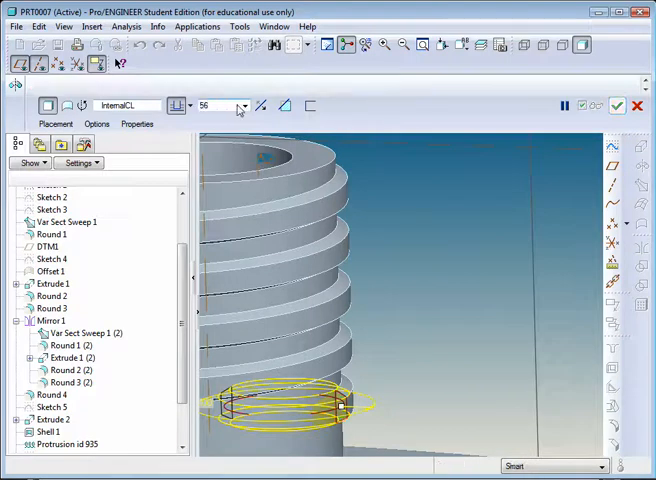
{"action": "left_click", "coordinate": [224, 105]}
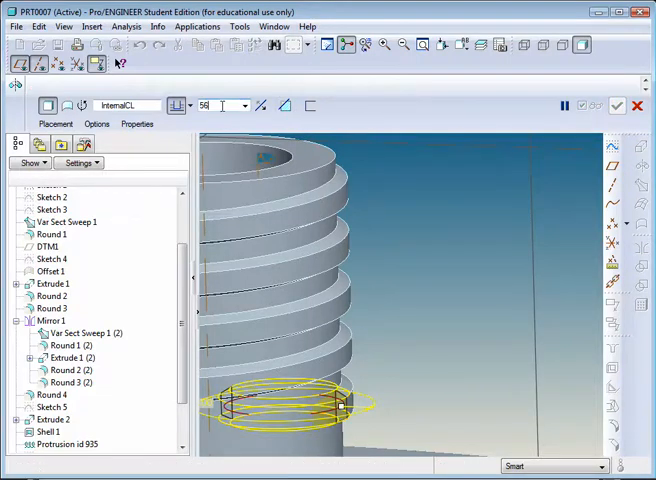